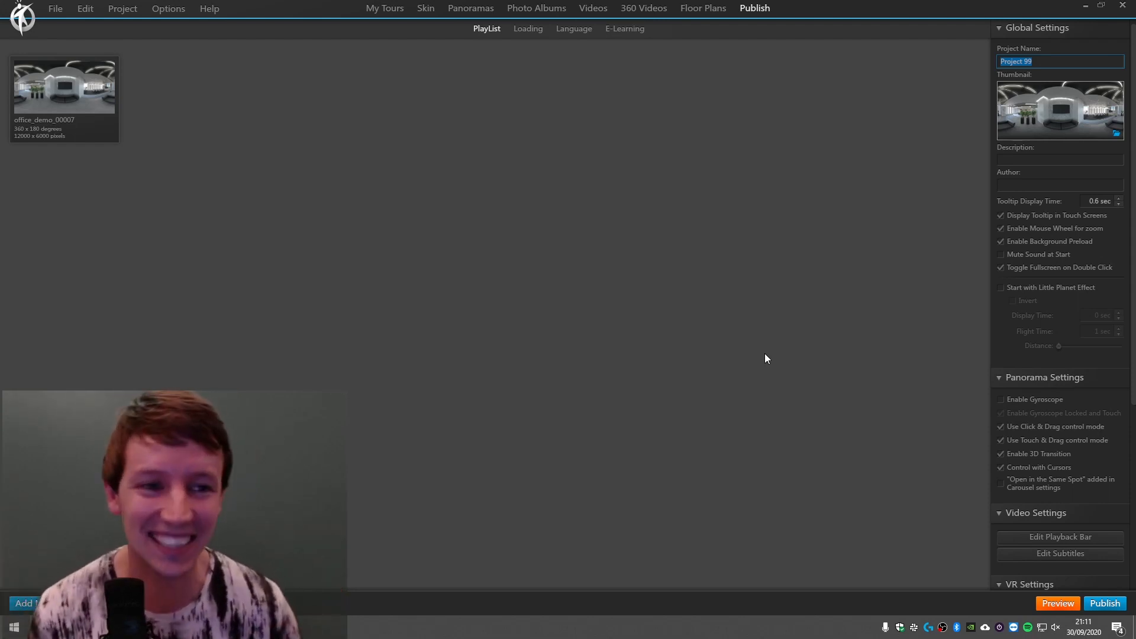
mouse_move(717, 358)
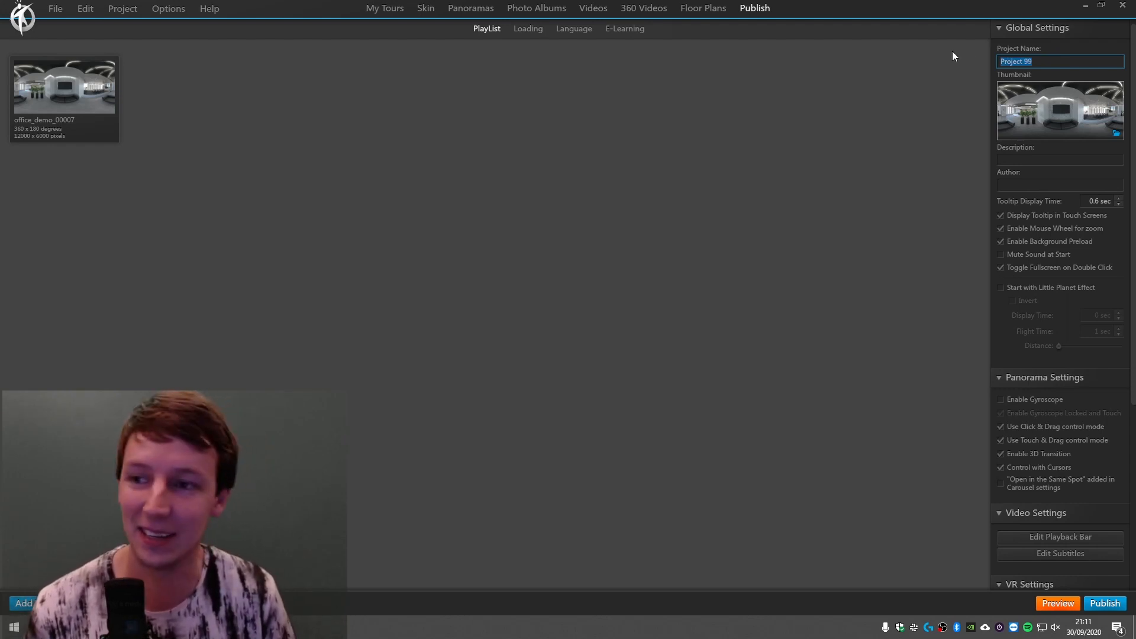
- Enter project name 'Virtual Office Experience', description 'Walk around my virtual new office', and author Ronald
text(Virtual Office Experience)
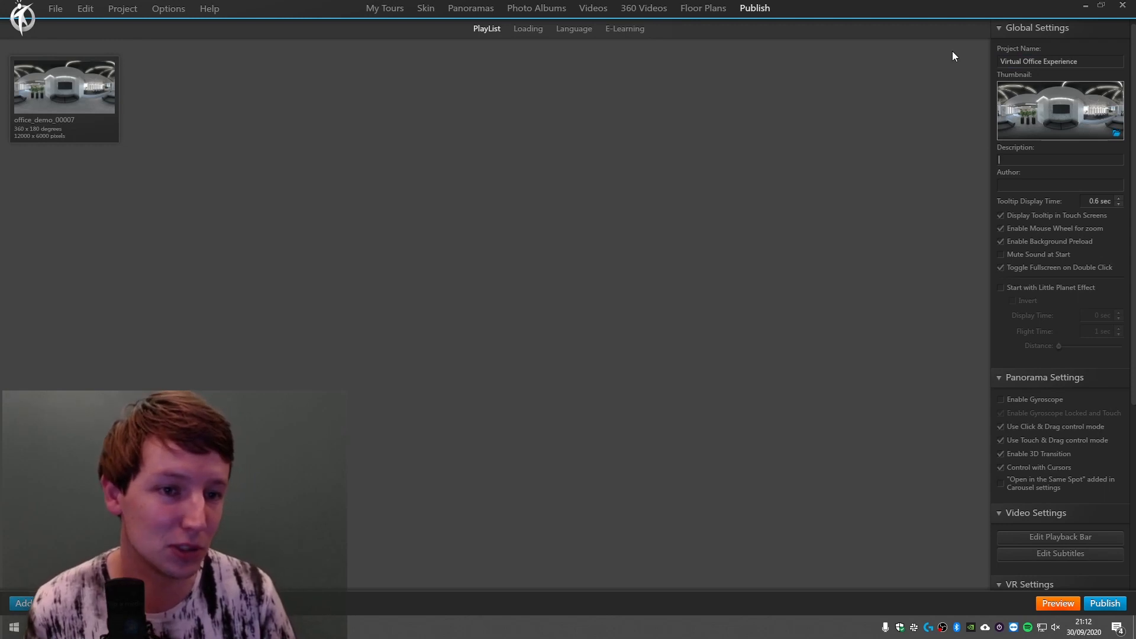
text(Walk around my virtual new office)
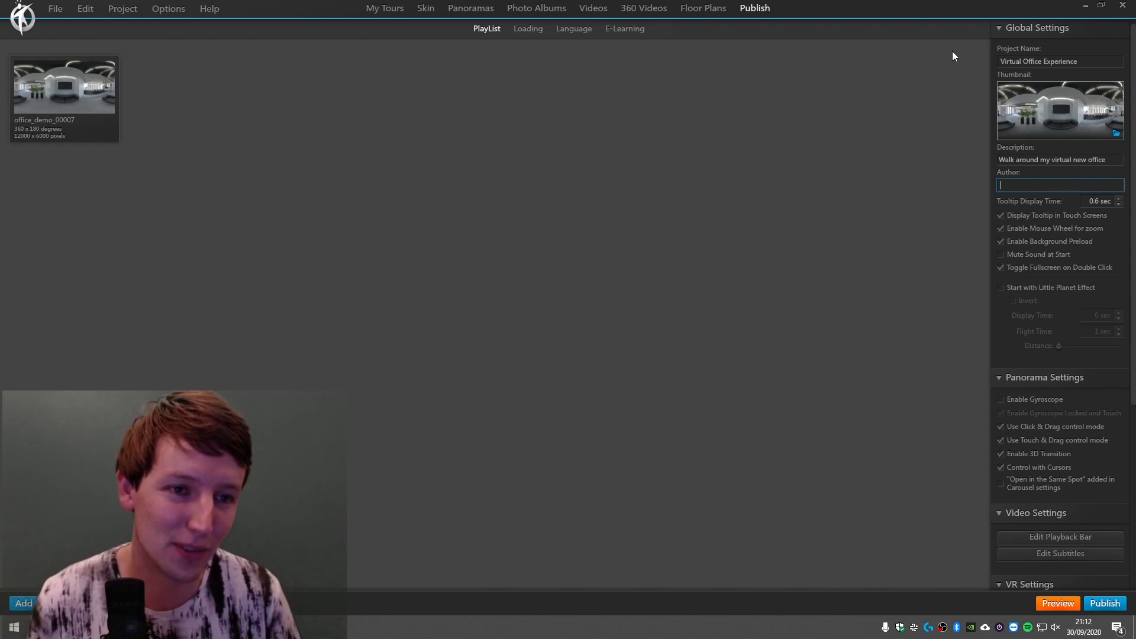
text(Ronald from 360Creators)
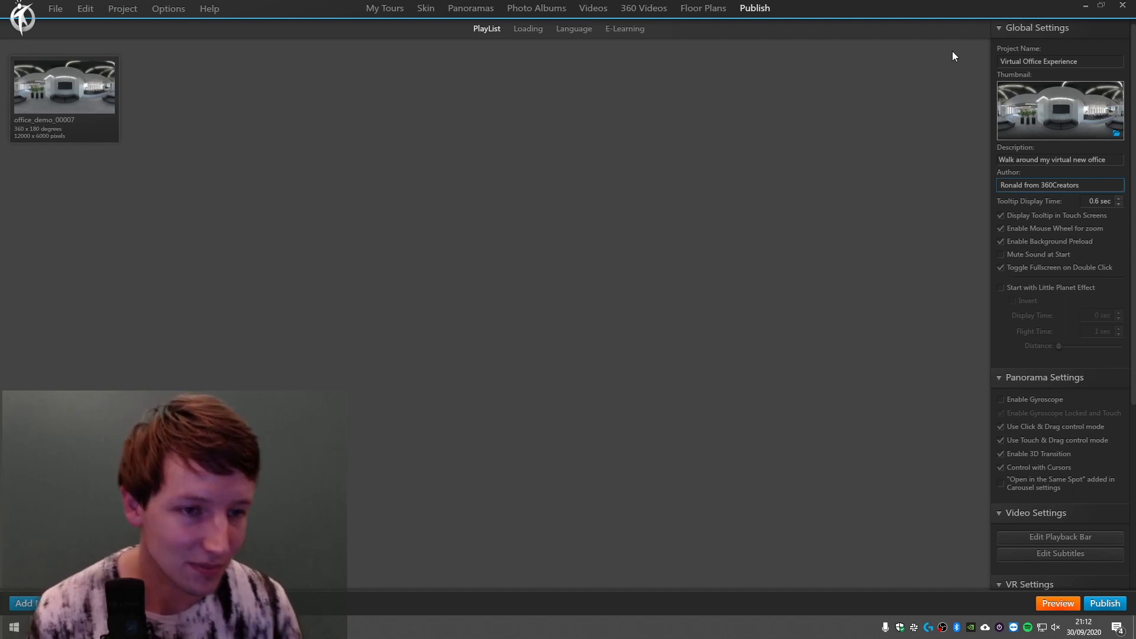
mouse_move(848, 194)
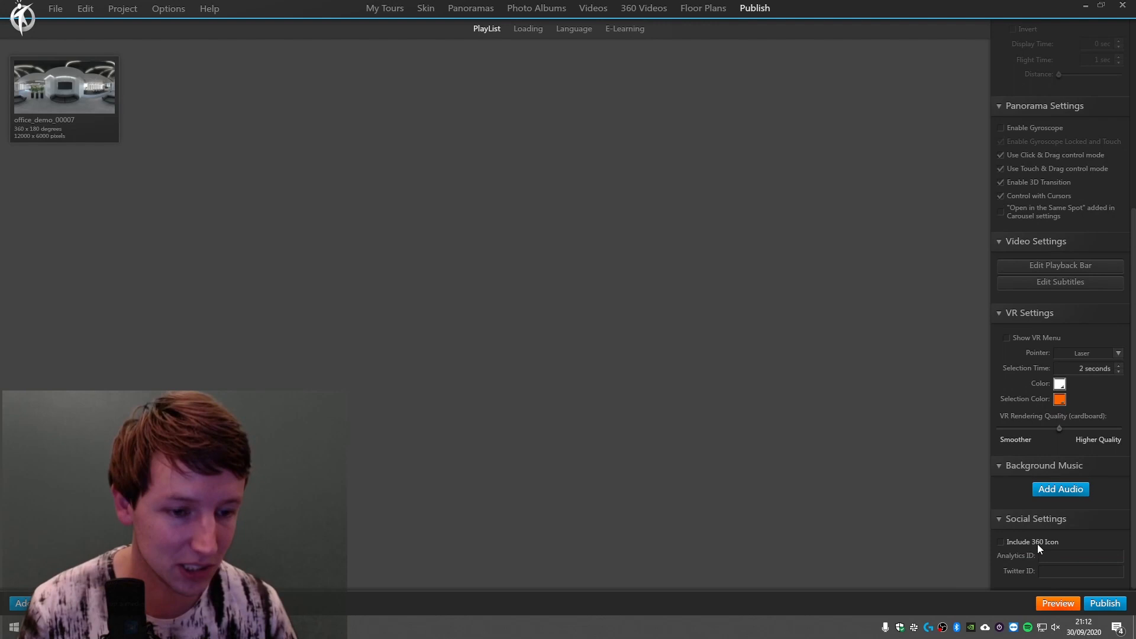
mouse_move(1040, 550)
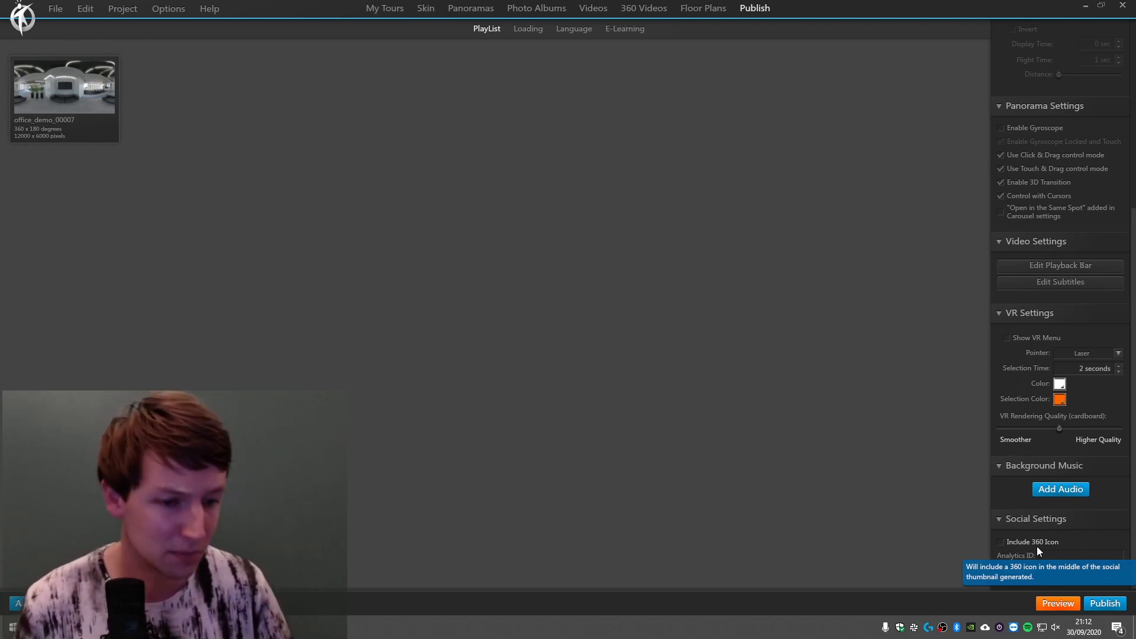
- Tick Include 360 Icon in the Social Settings section
click(1000, 541)
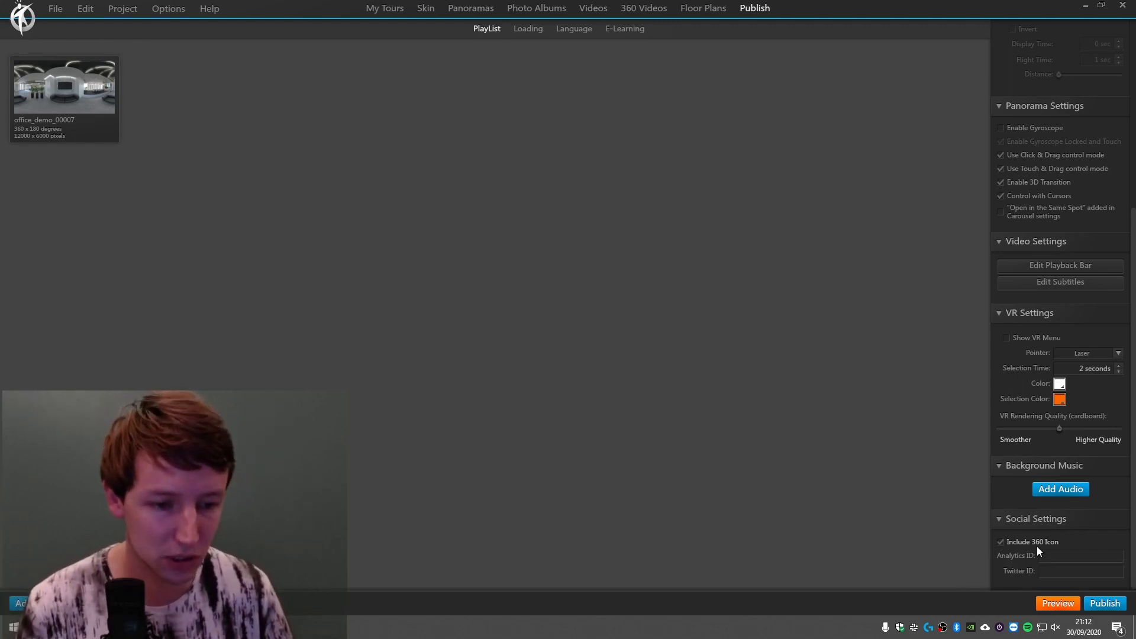
click(1000, 542)
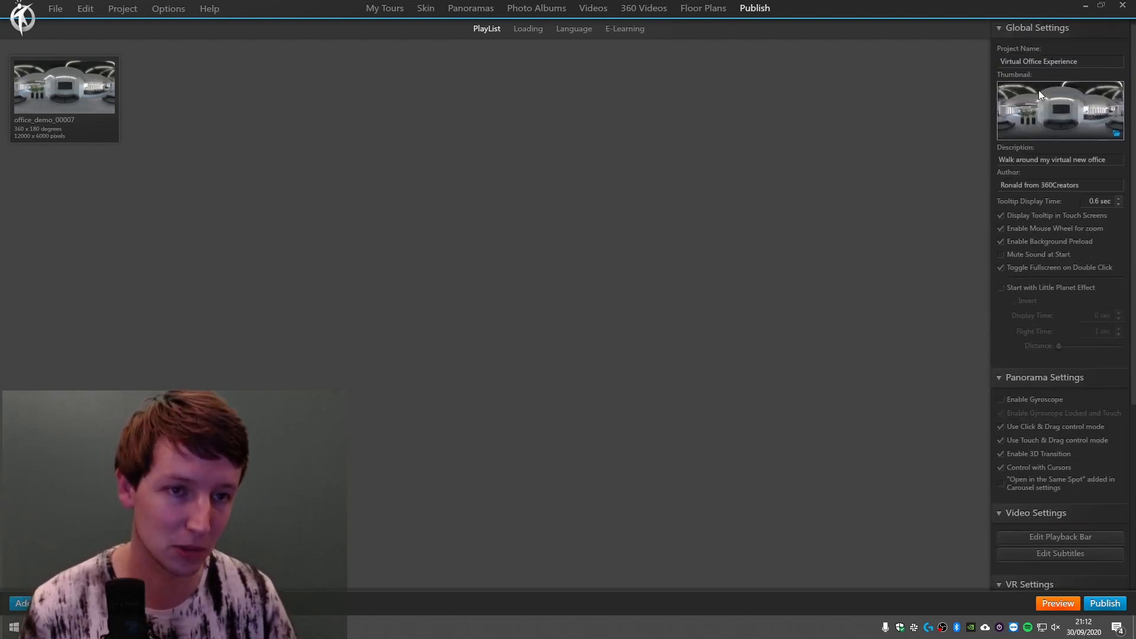
mouse_move(1036, 118)
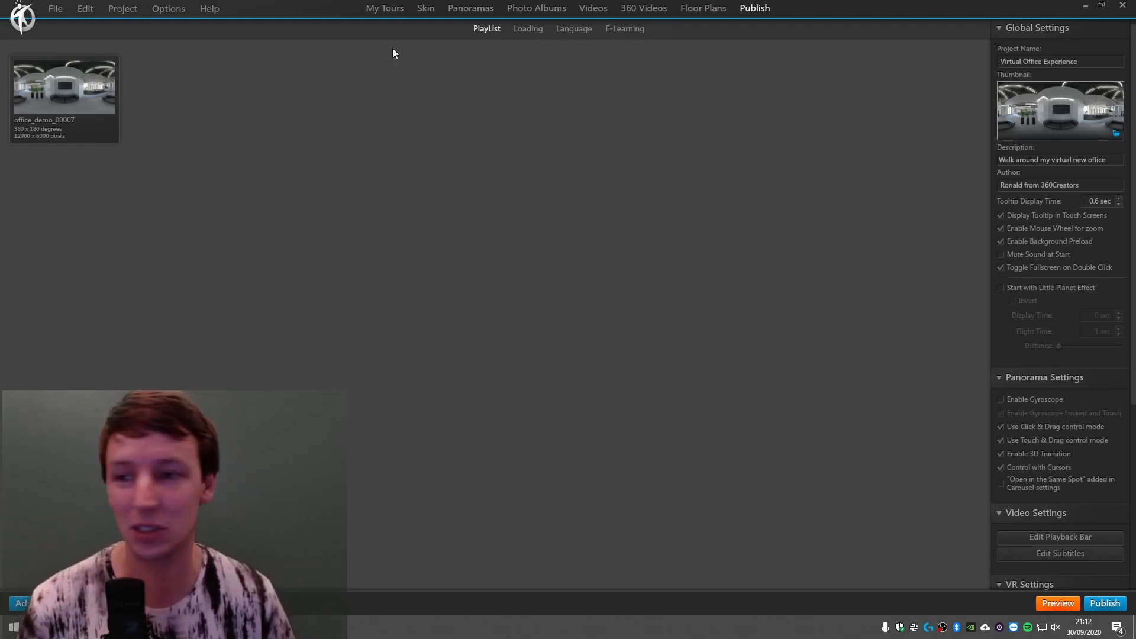
- Set thumbnailtable.png as the tour's global thumbnail image
click(63, 89)
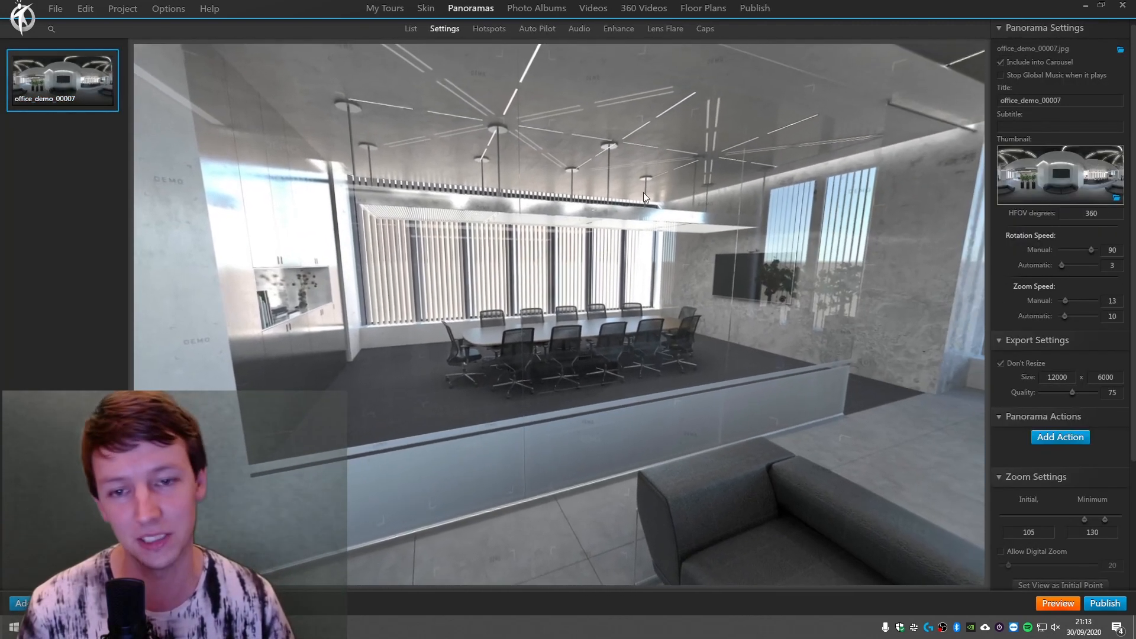
click(755, 7)
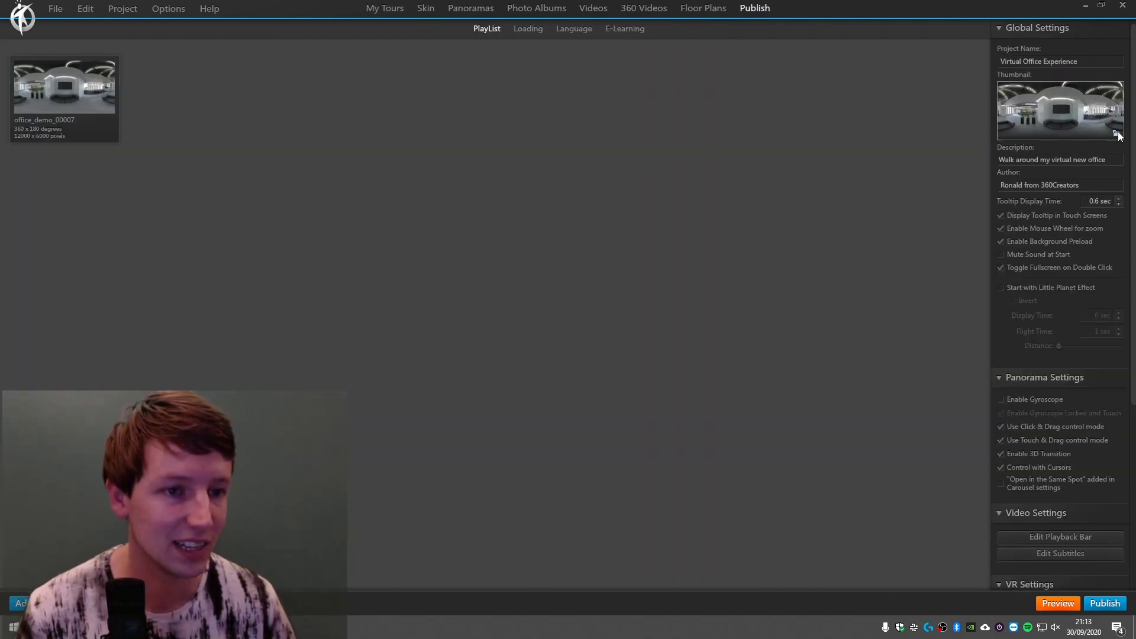
click(1117, 135)
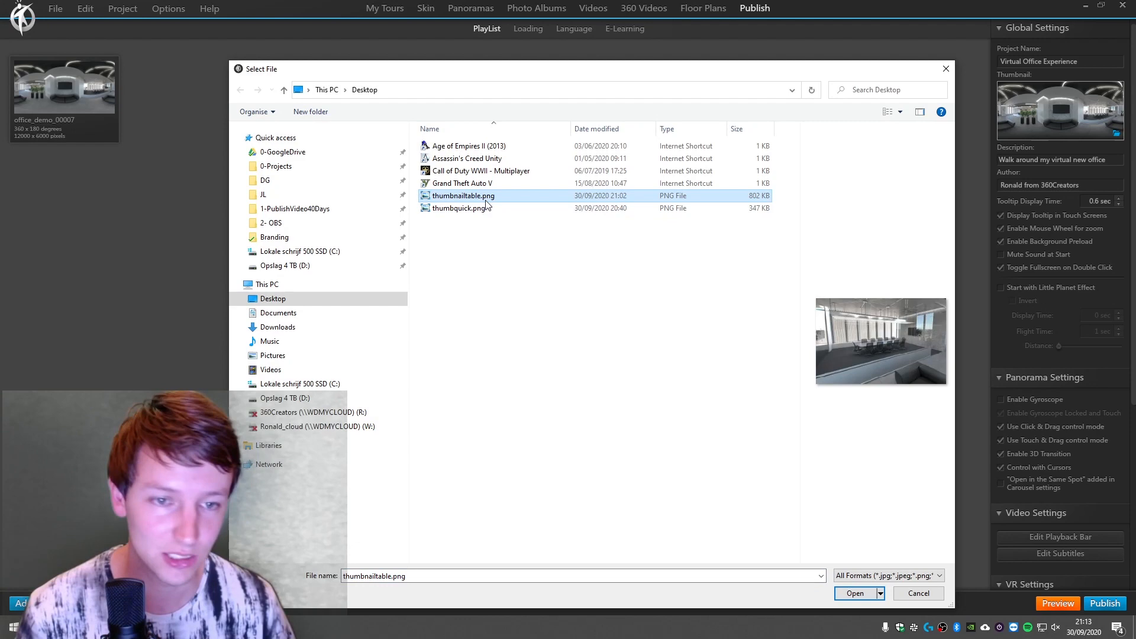
click(855, 592)
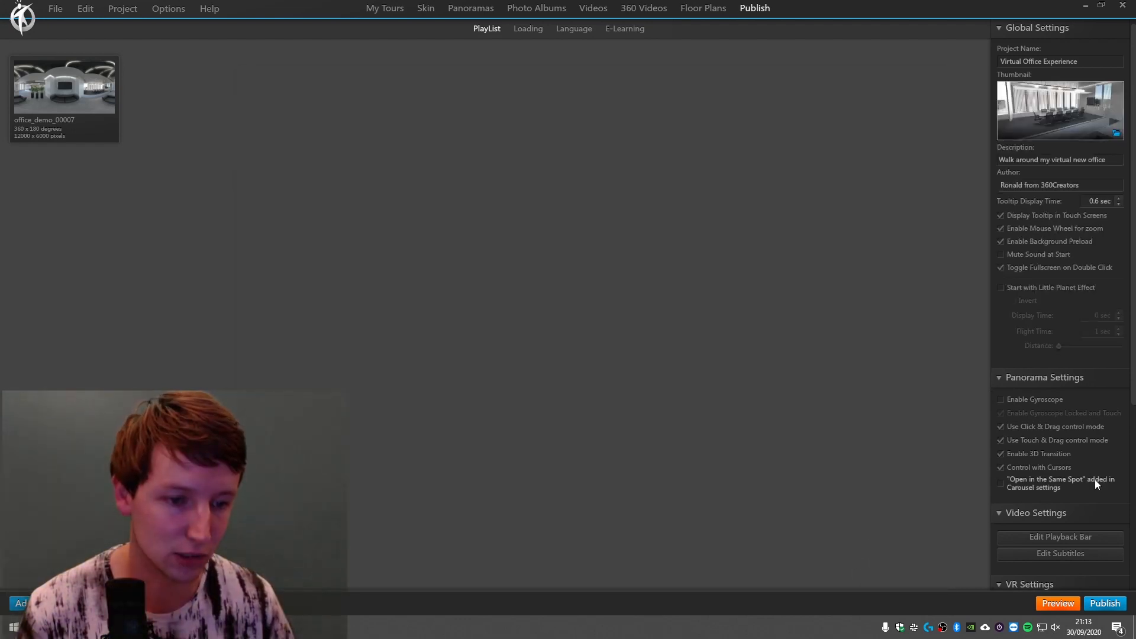
mouse_move(1013, 526)
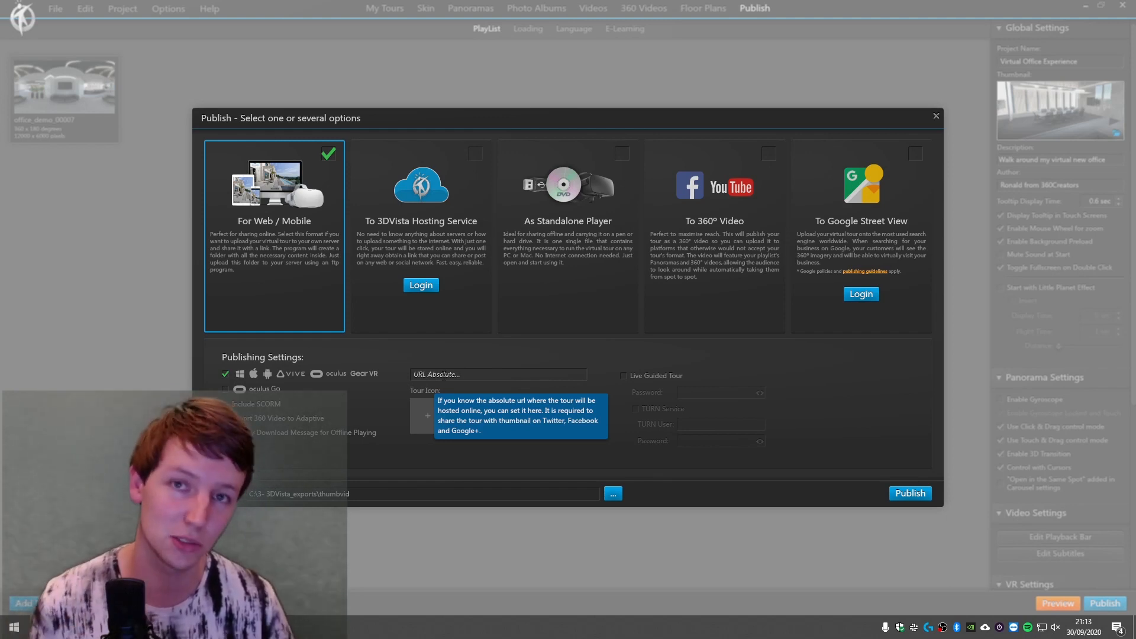
text(https://ronald.vthosting.net/work_in_progress/thumbvid/)
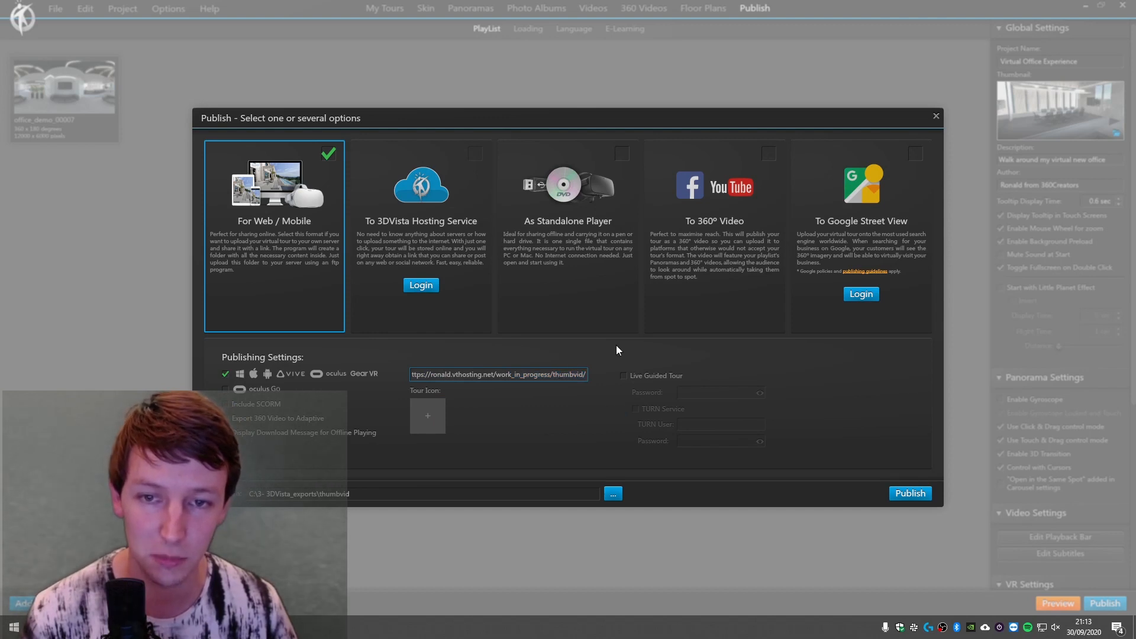
mouse_move(277, 478)
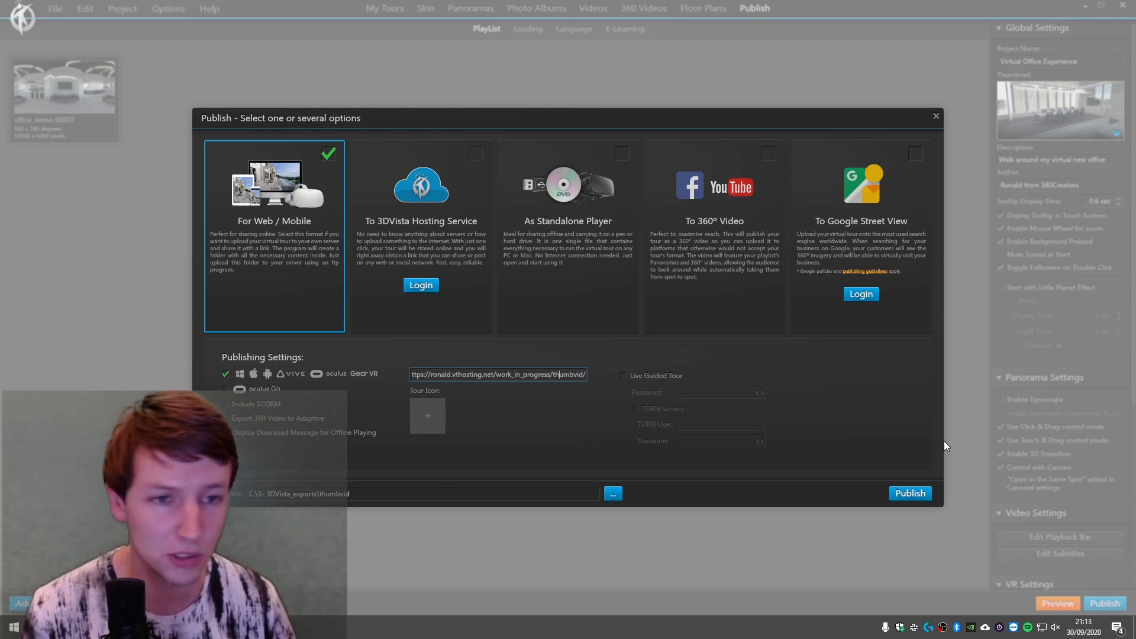
mouse_move(804, 375)
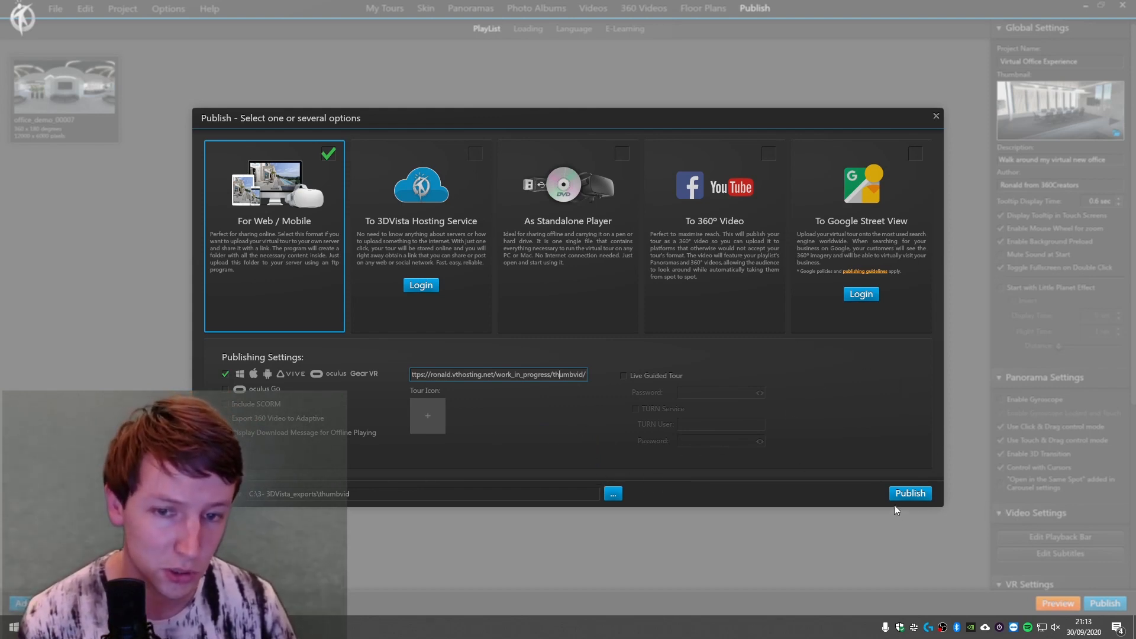
click(910, 492)
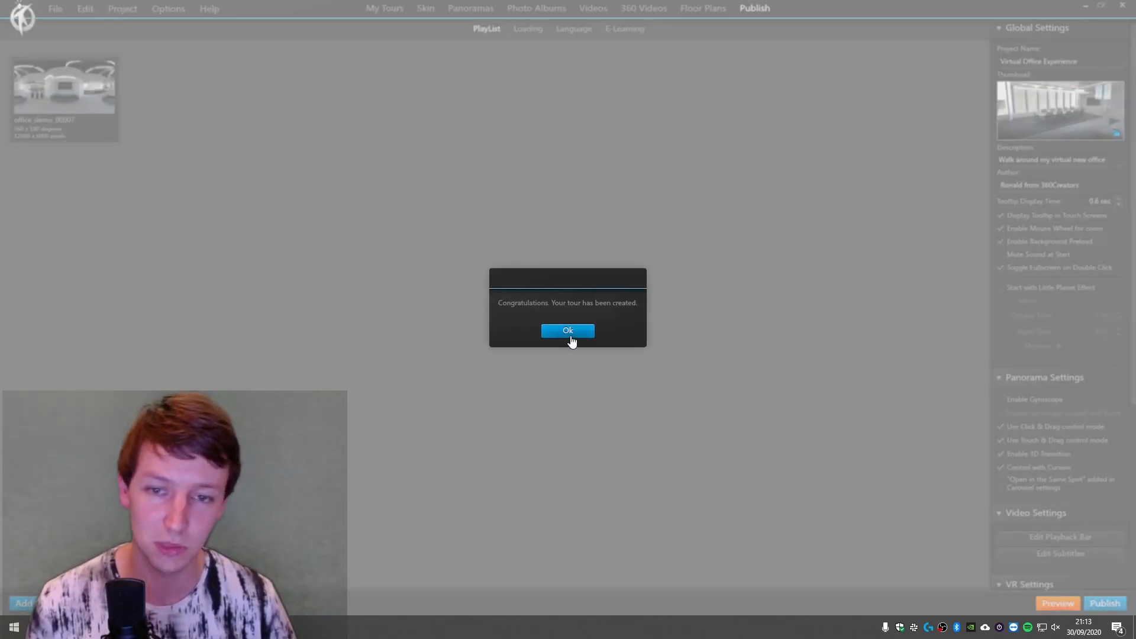
- Dismiss the tour-created message and sync the exported tour with VTPSyncer
click(568, 331)
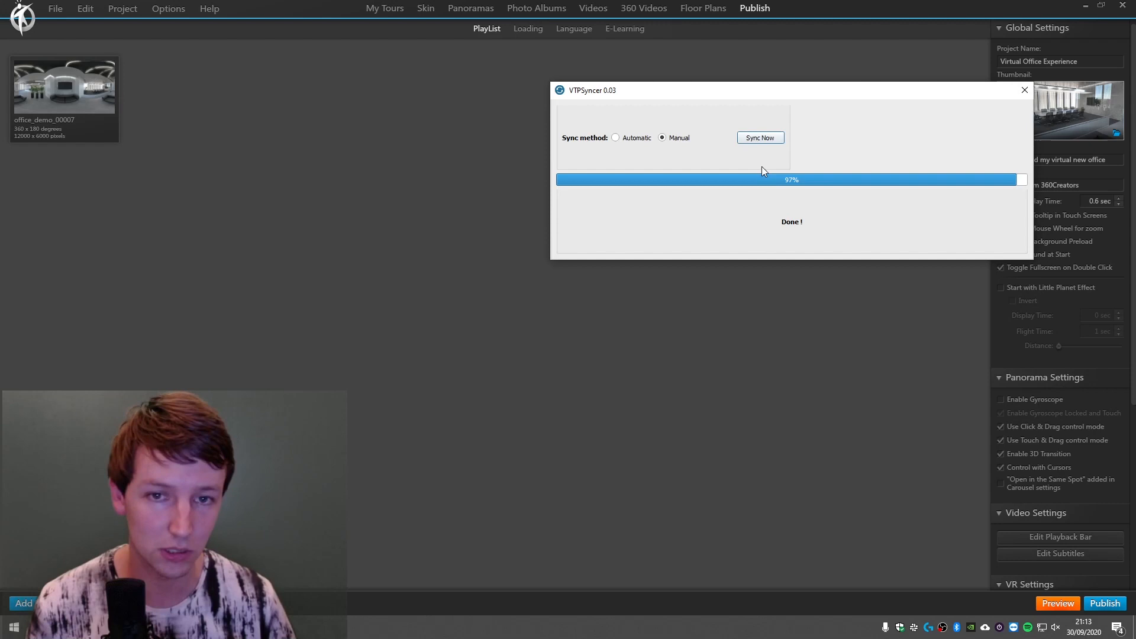
click(761, 137)
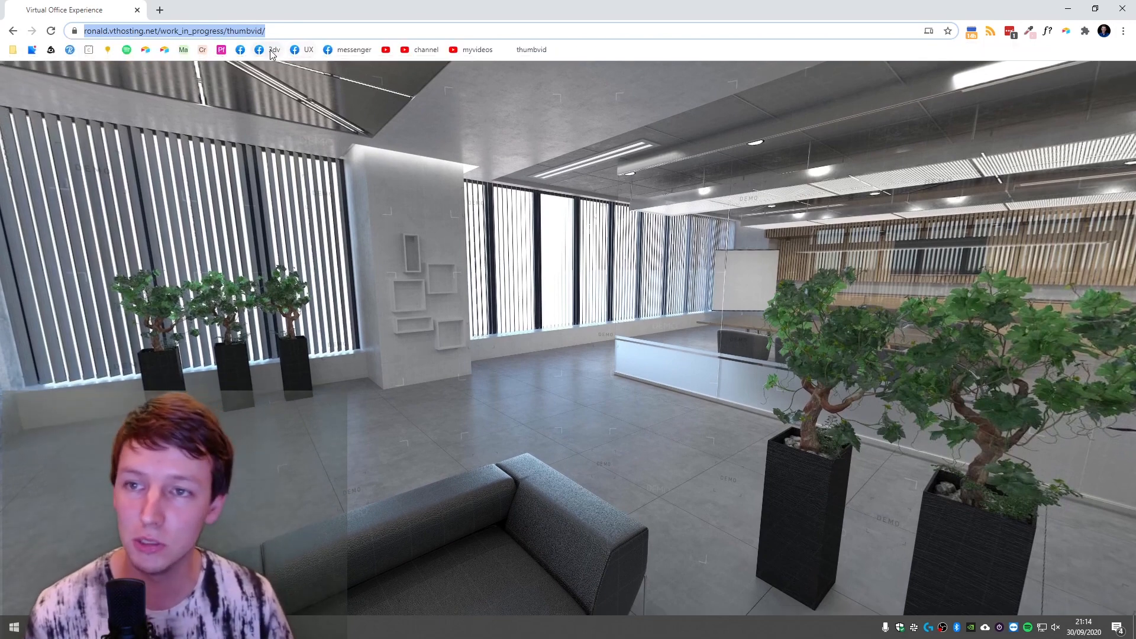
- Open the 3DVista users Facebook group from the 3dv bookmark
click(263, 49)
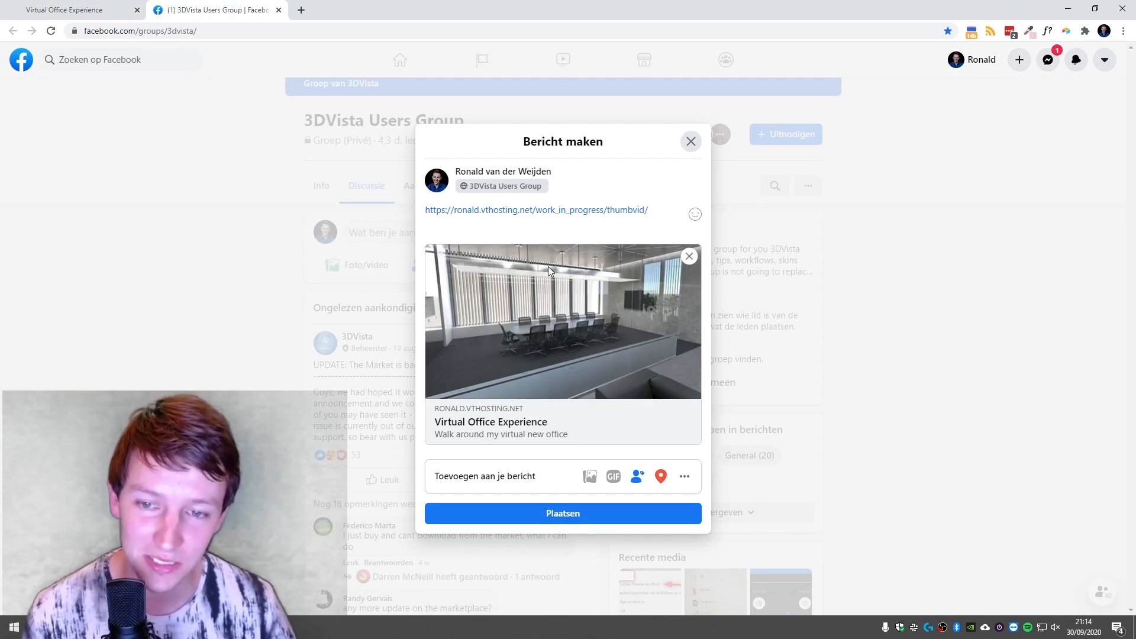
mouse_move(432, 403)
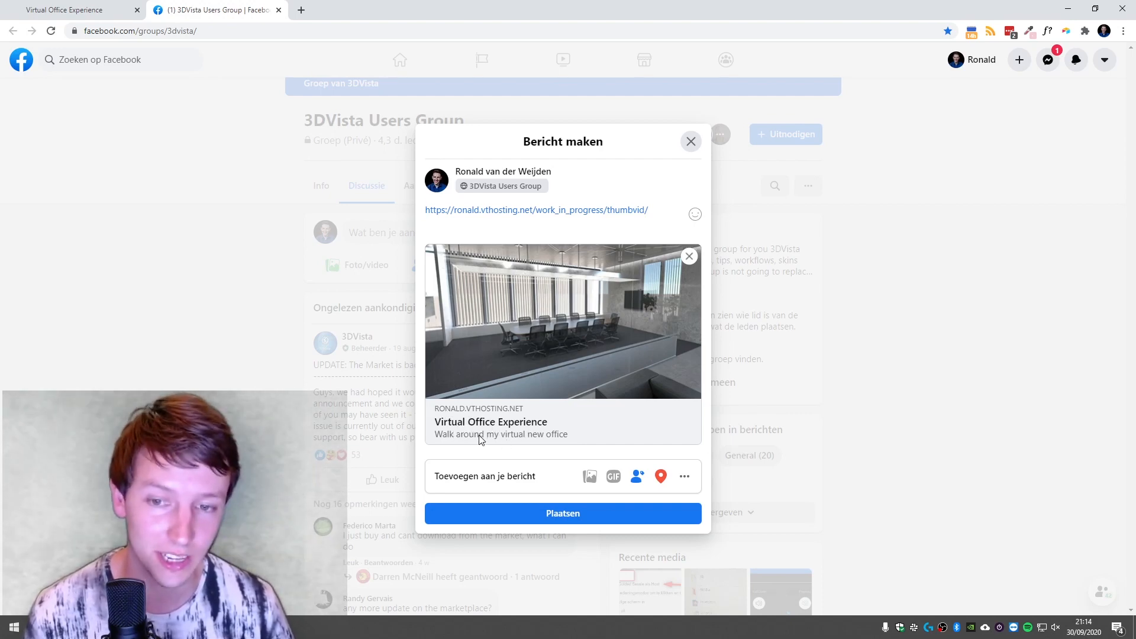
mouse_move(526, 277)
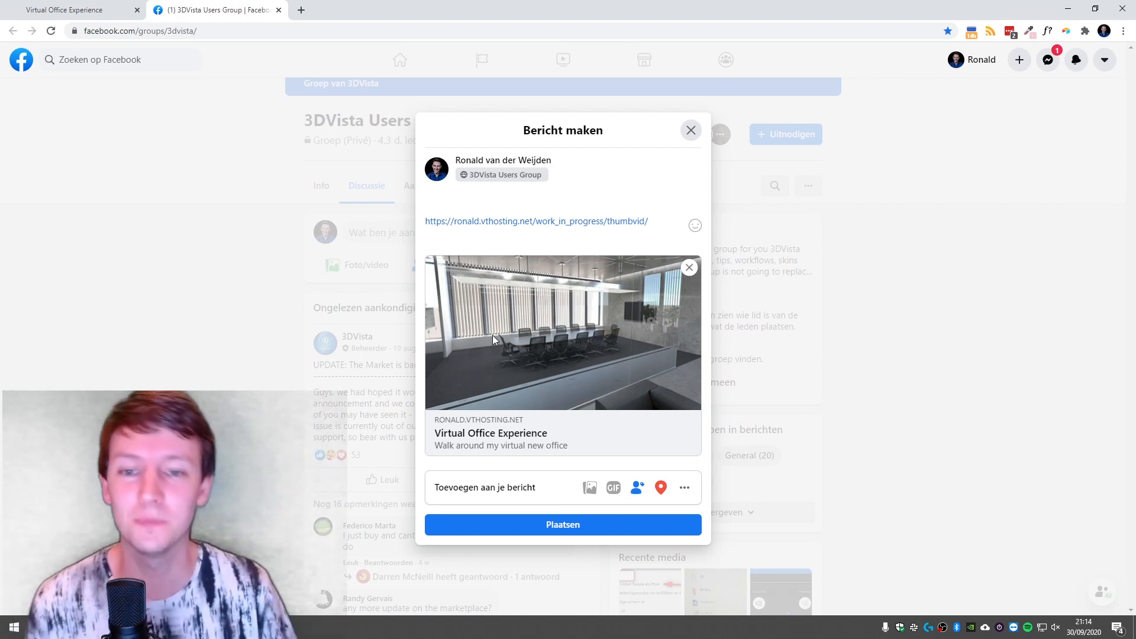
- Open a new blank browser tab beside the Facebook draft
click(302, 10)
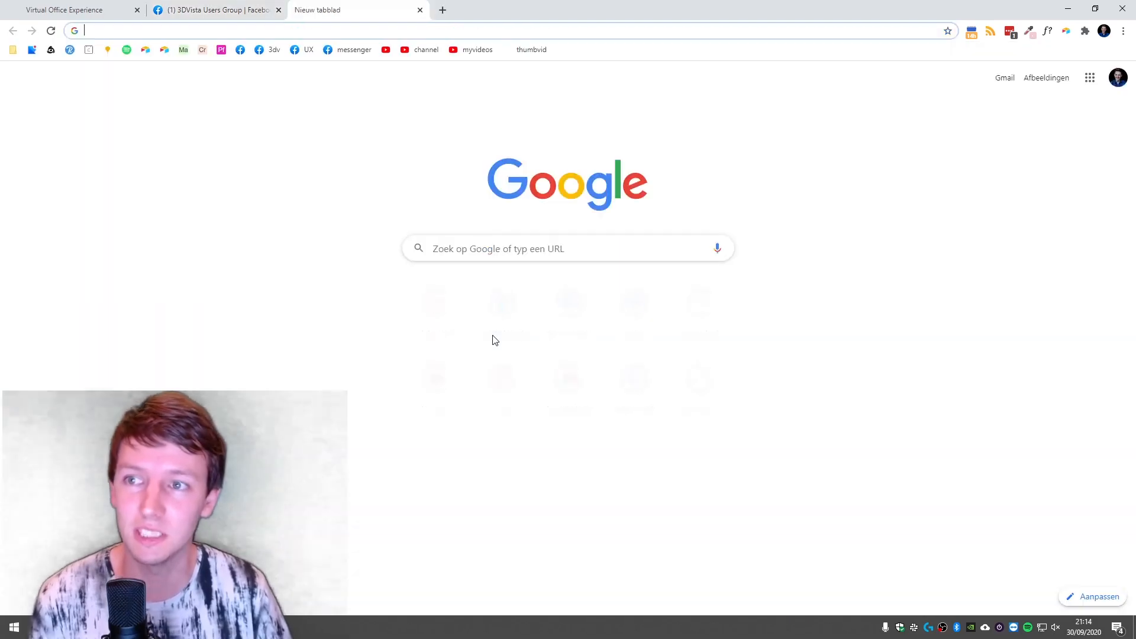